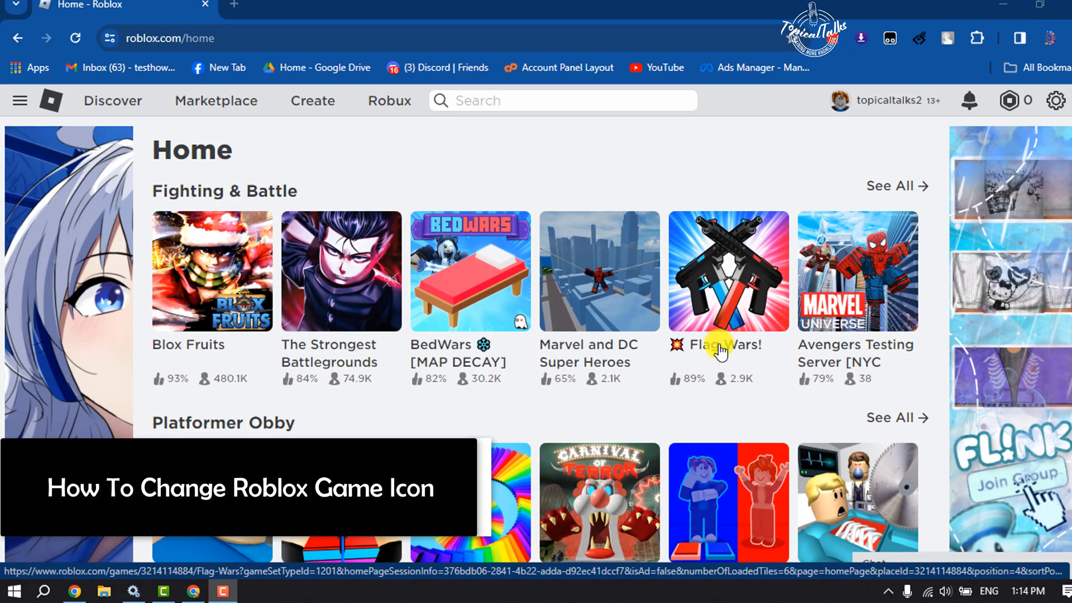
{"action": "mouse_move", "coordinate": [718, 348]}
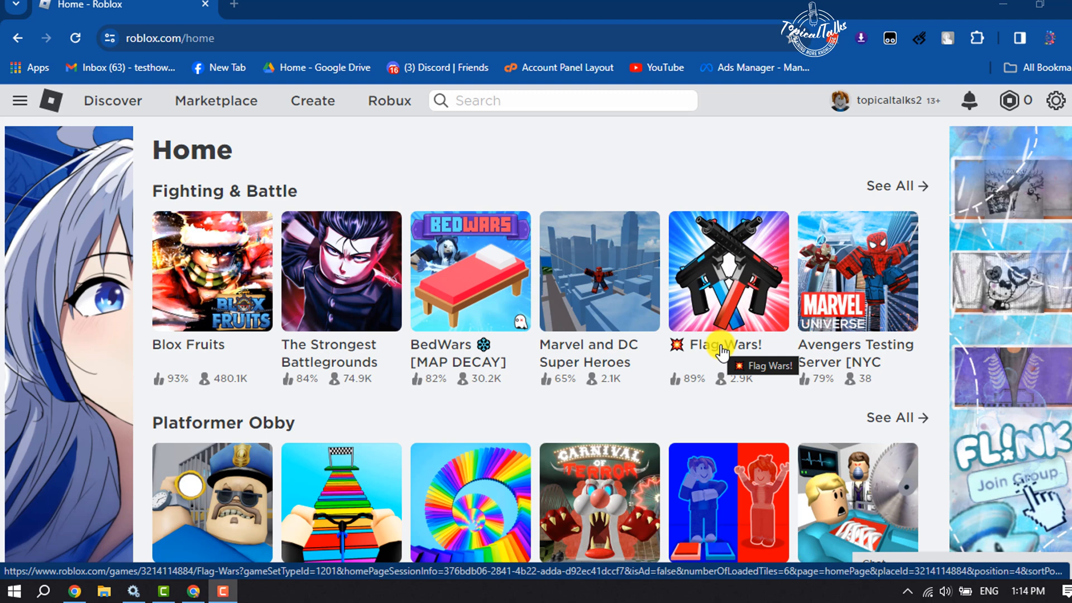
{"action": "mouse_move", "coordinate": [313, 100]}
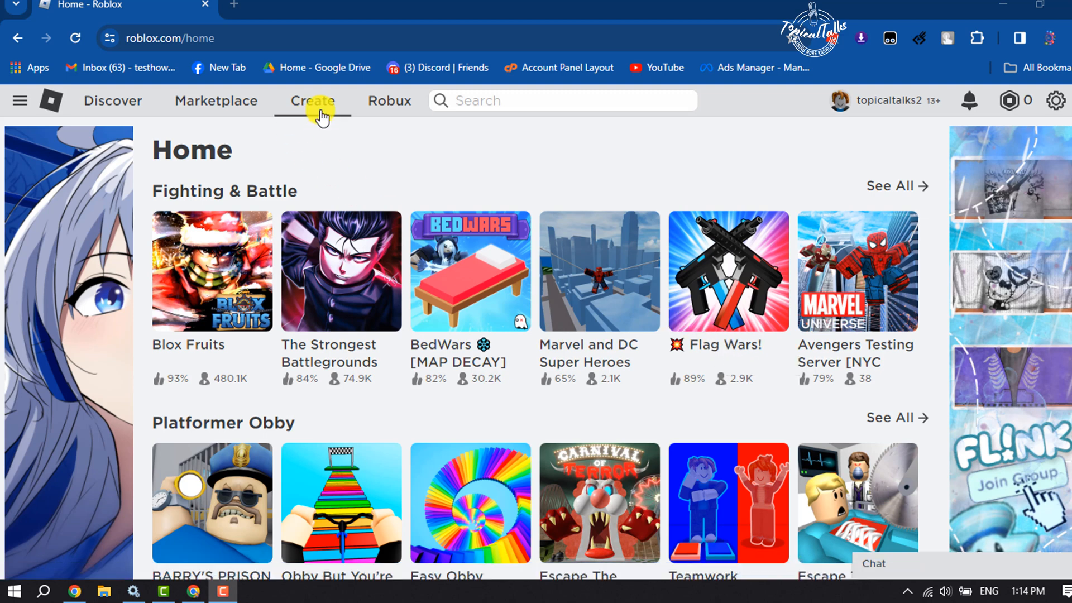
Go to the Creator Hub Creations page listing the Moto Ride experience.
{"action": "left_click", "coordinate": [311, 101]}
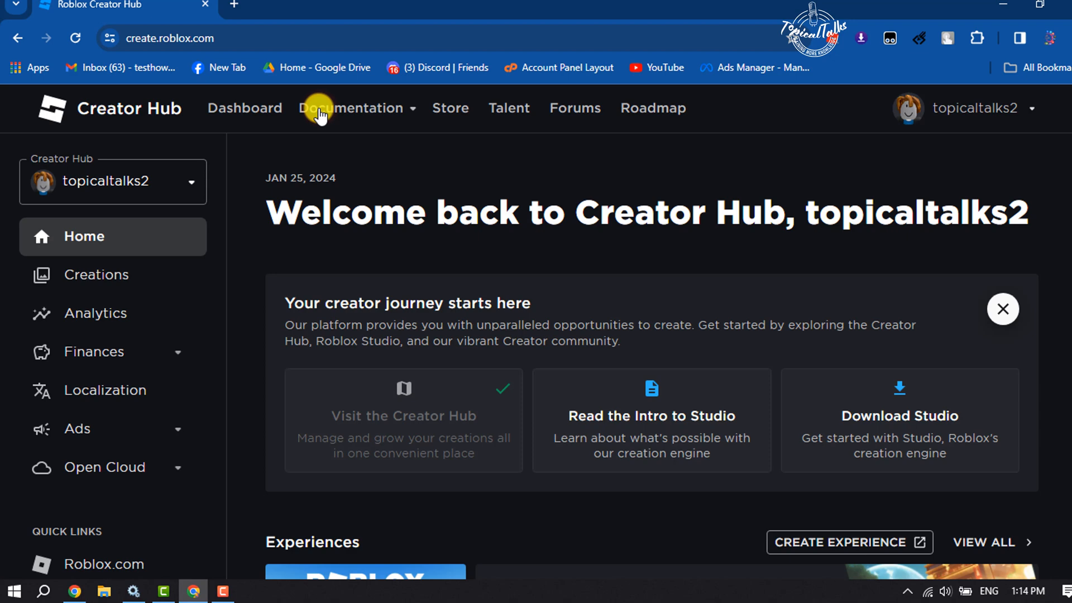
{"action": "mouse_move", "coordinate": [125, 281]}
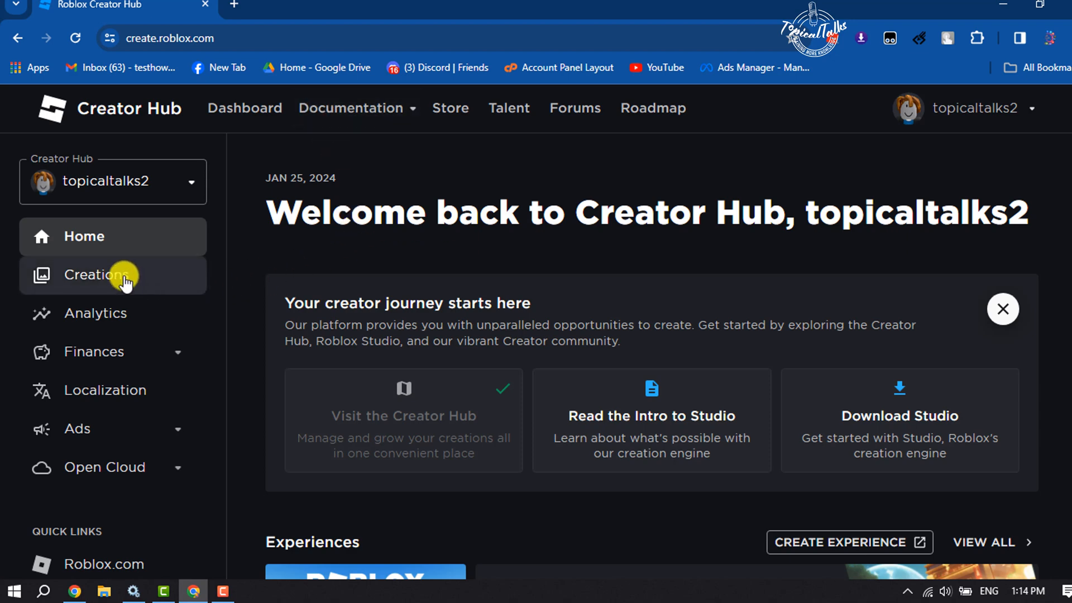
{"action": "left_click", "coordinate": [97, 274]}
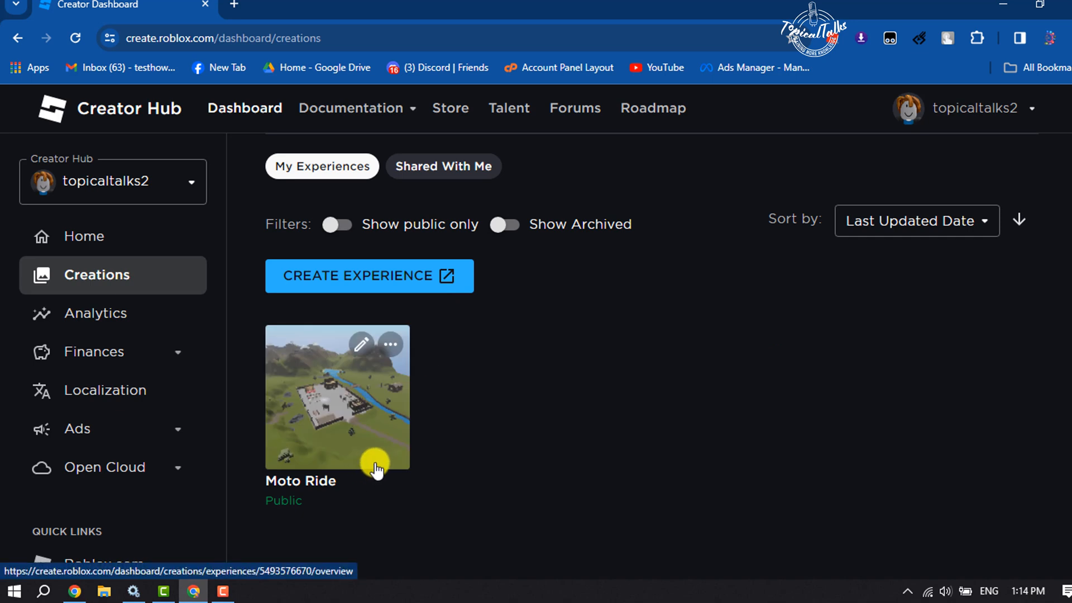
{"action": "mouse_move", "coordinate": [517, 432]}
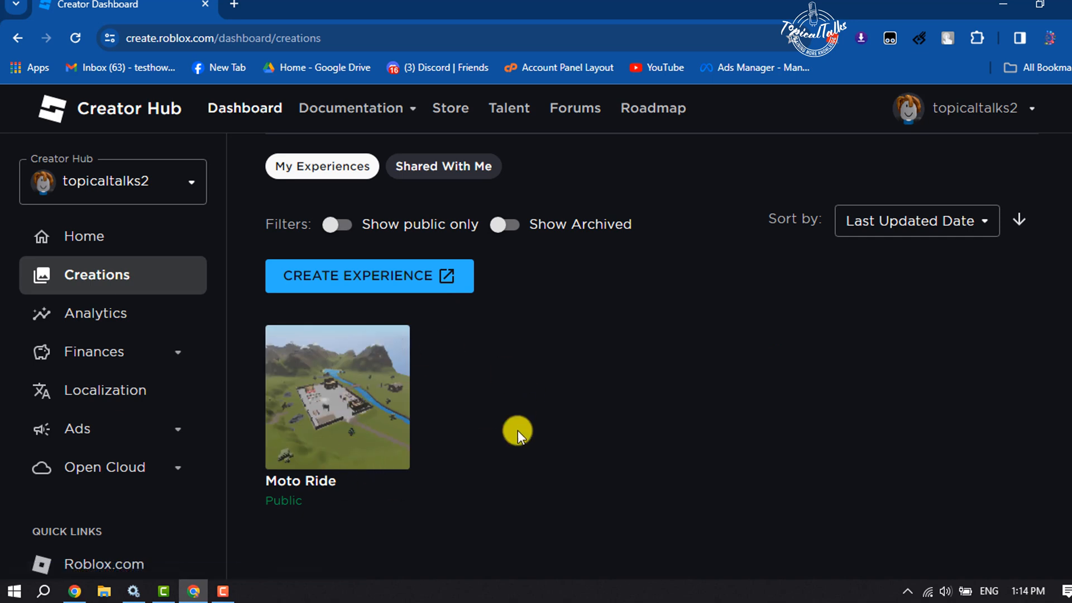
{"action": "mouse_move", "coordinate": [315, 399]}
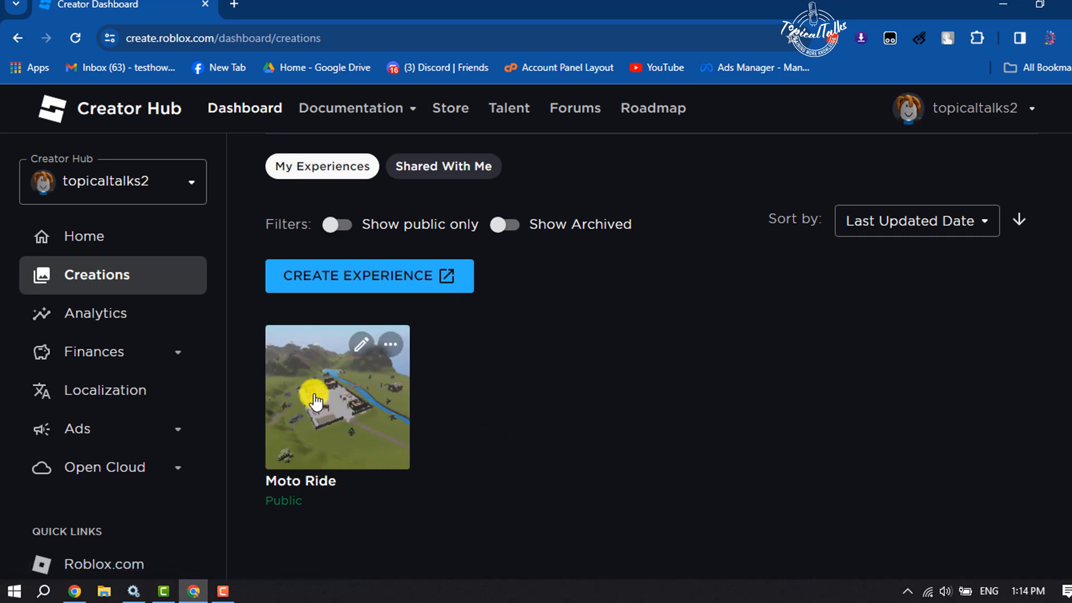
{"action": "mouse_move", "coordinate": [359, 432]}
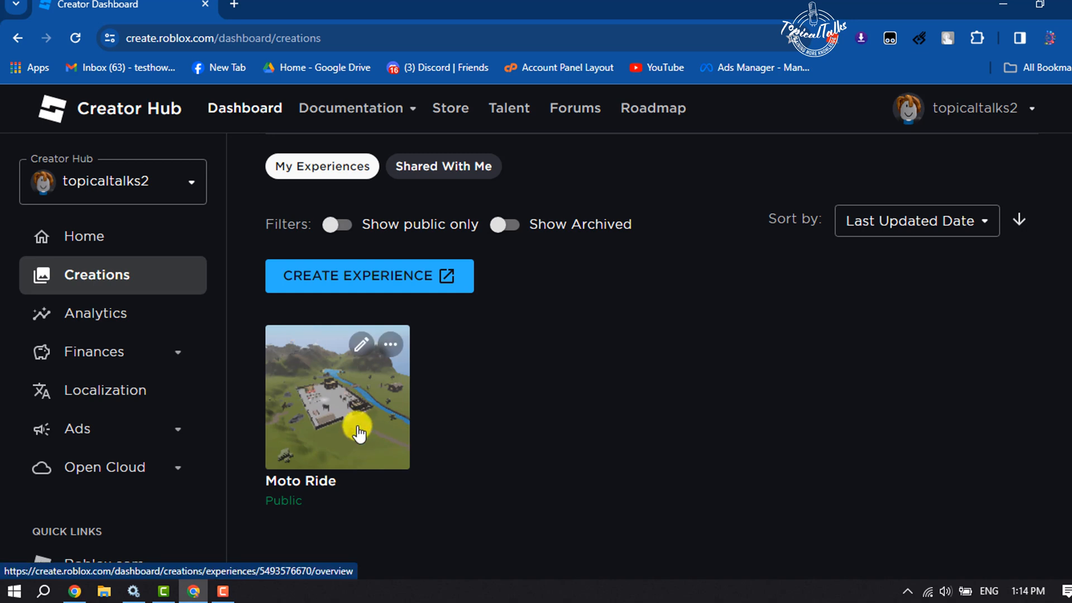
{"action": "mouse_move", "coordinate": [360, 343]}
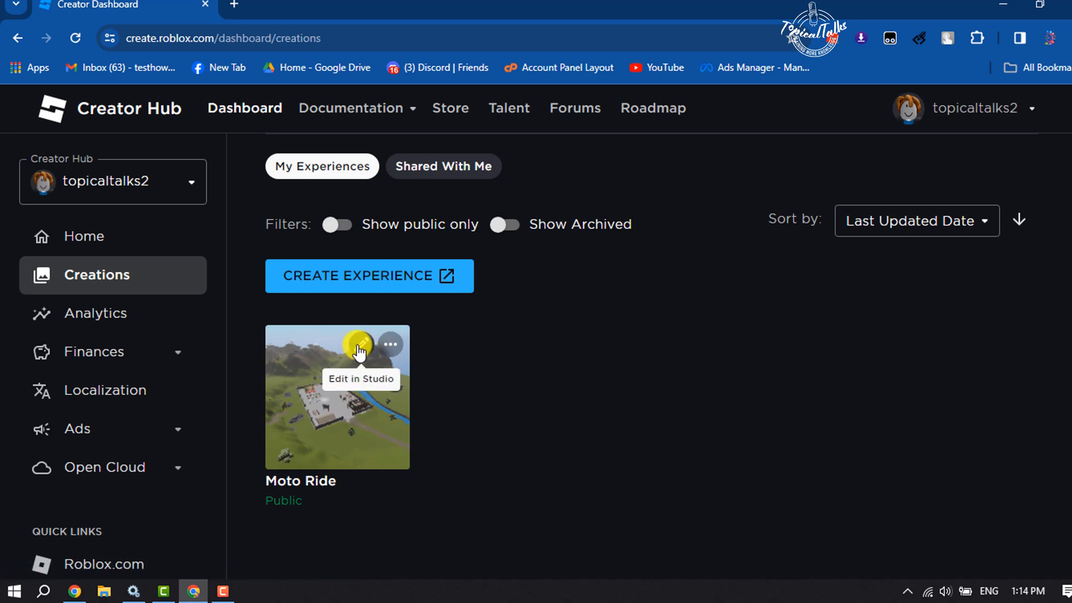
Launch Moto Ride in Roblox Studio via Edit in Studio and allow the browser prompt.
{"action": "left_click", "coordinate": [360, 379]}
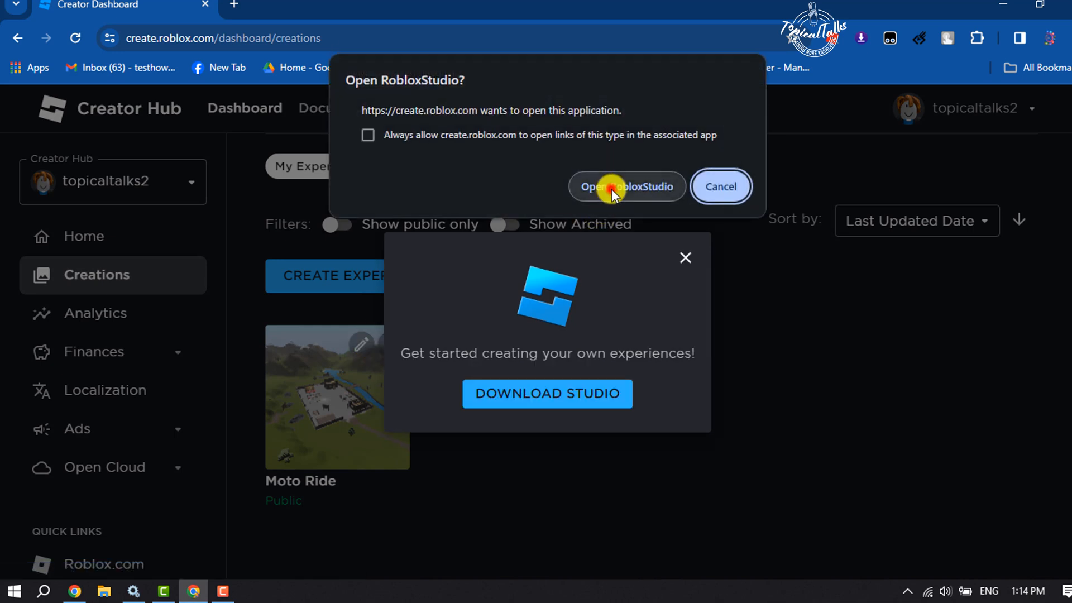
{"action": "left_click", "coordinate": [625, 186]}
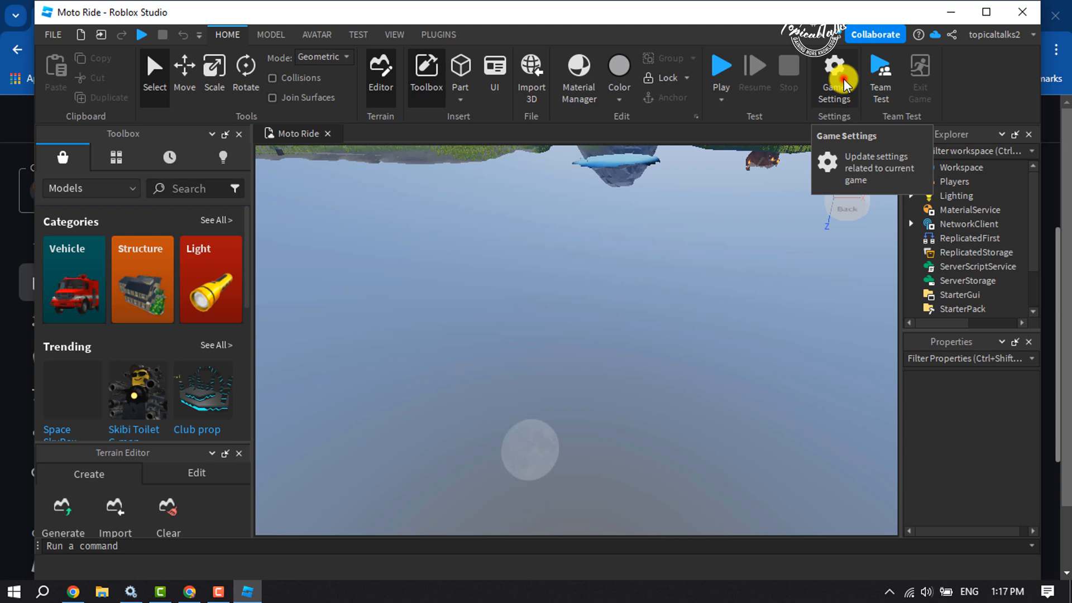
Open Game Settings on Basic Info and scroll down to the Game Icon section.
{"action": "left_click", "coordinate": [833, 75]}
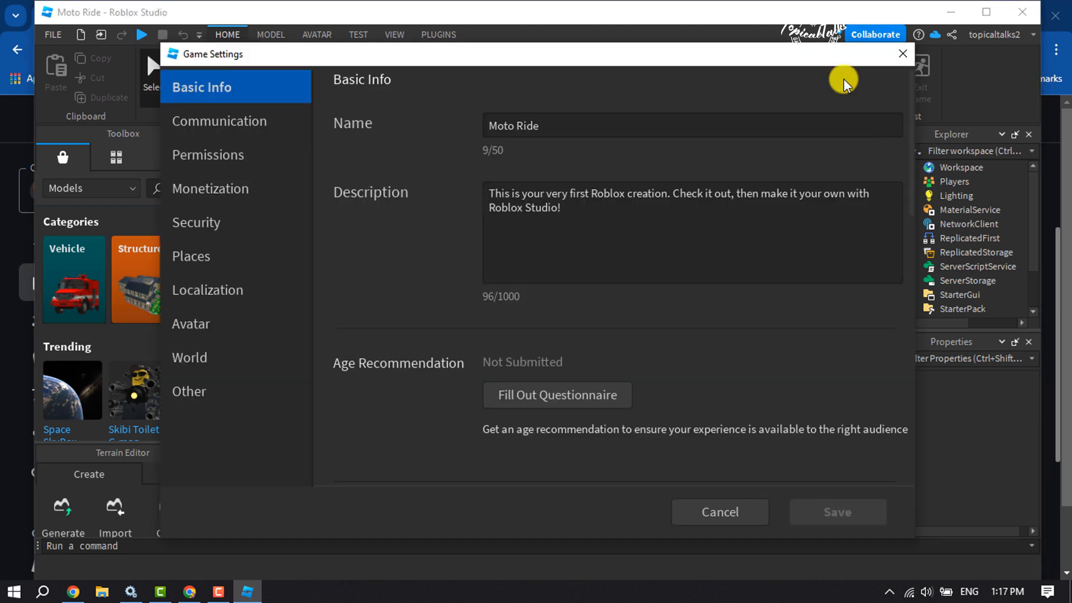
{"action": "mouse_move", "coordinate": [222, 92]}
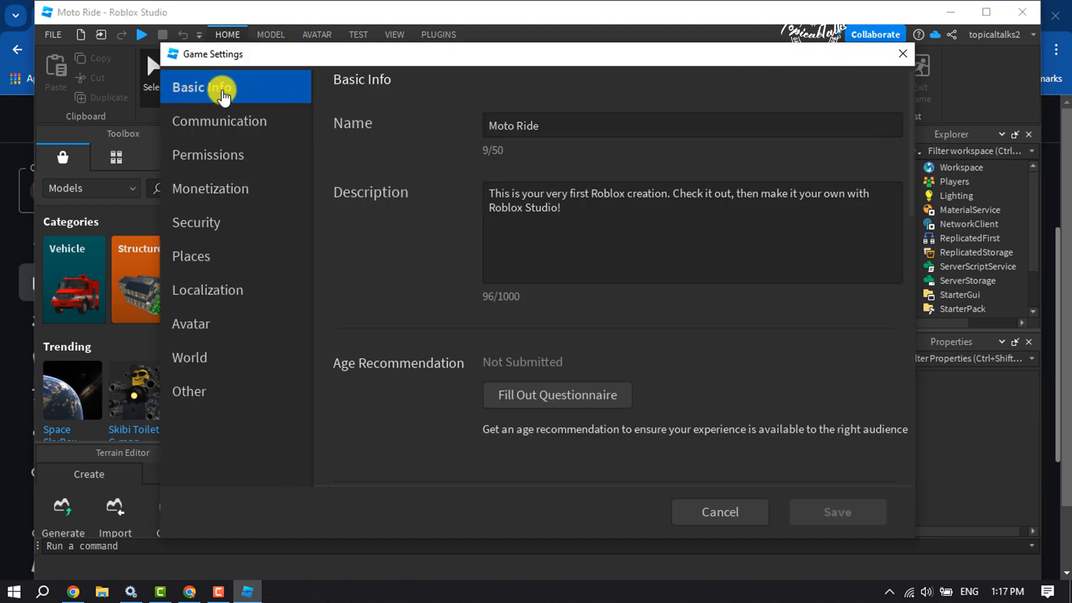
{"action": "mouse_move", "coordinate": [553, 205]}
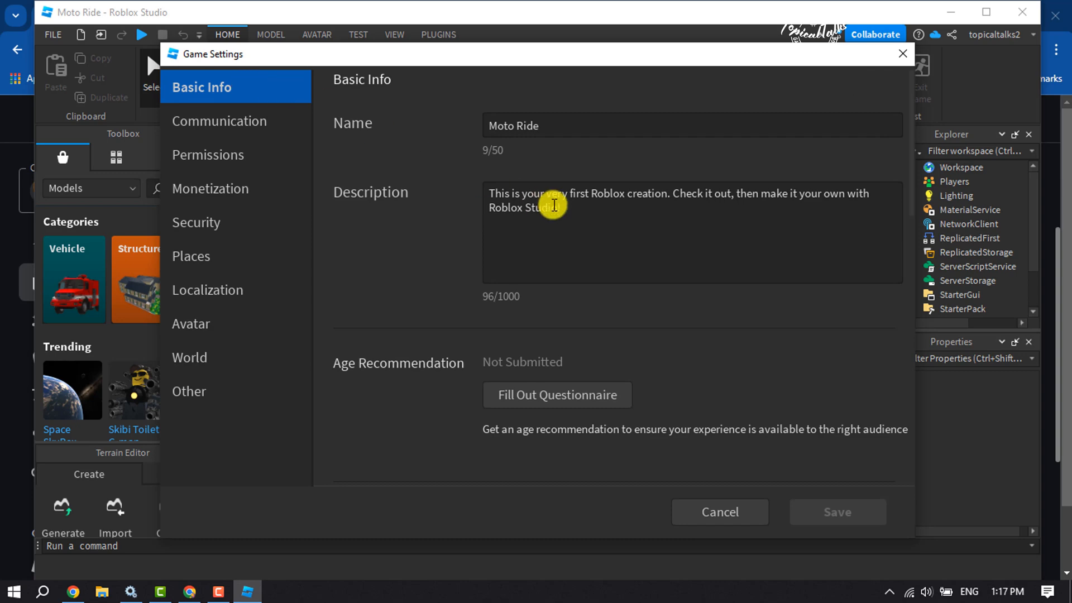
{"action": "scroll", "scroll_direction": "down", "scroll_amount": 3}
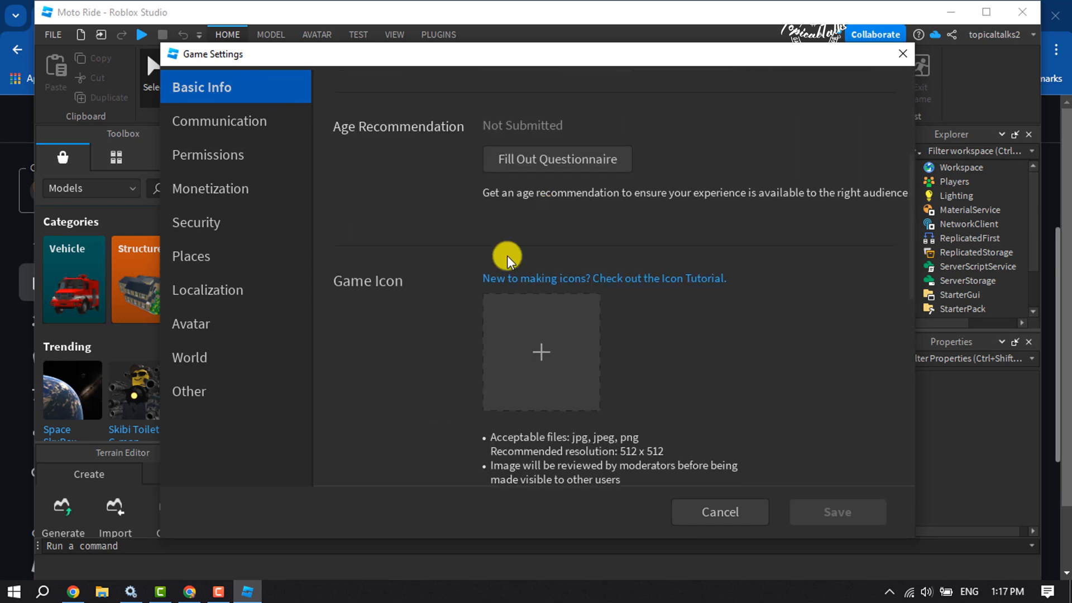
{"action": "scroll", "scroll_direction": "down", "scroll_amount": 3}
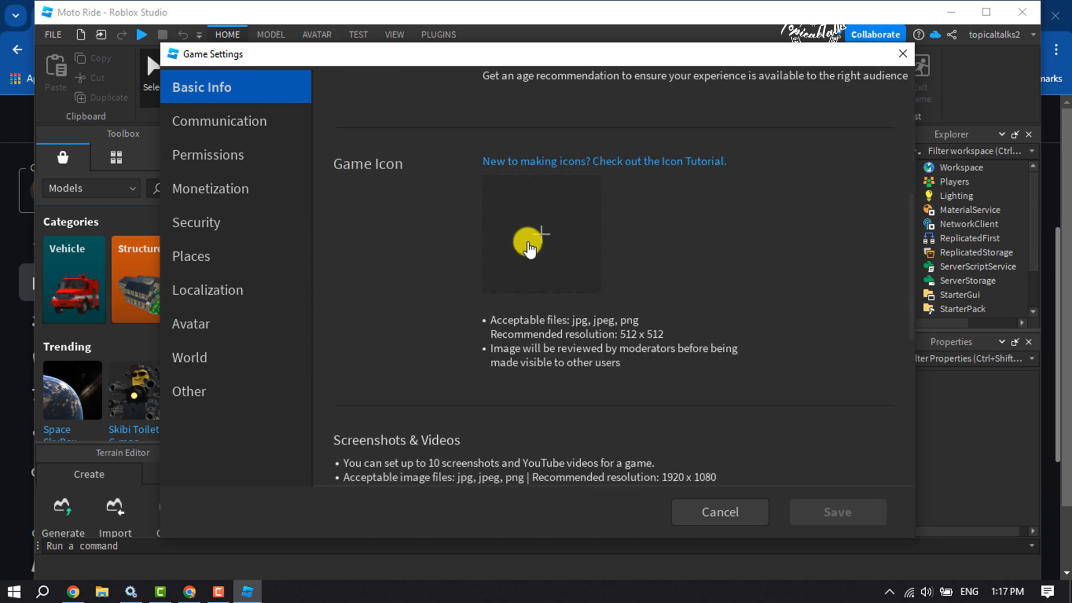
{"action": "mouse_move", "coordinate": [548, 256]}
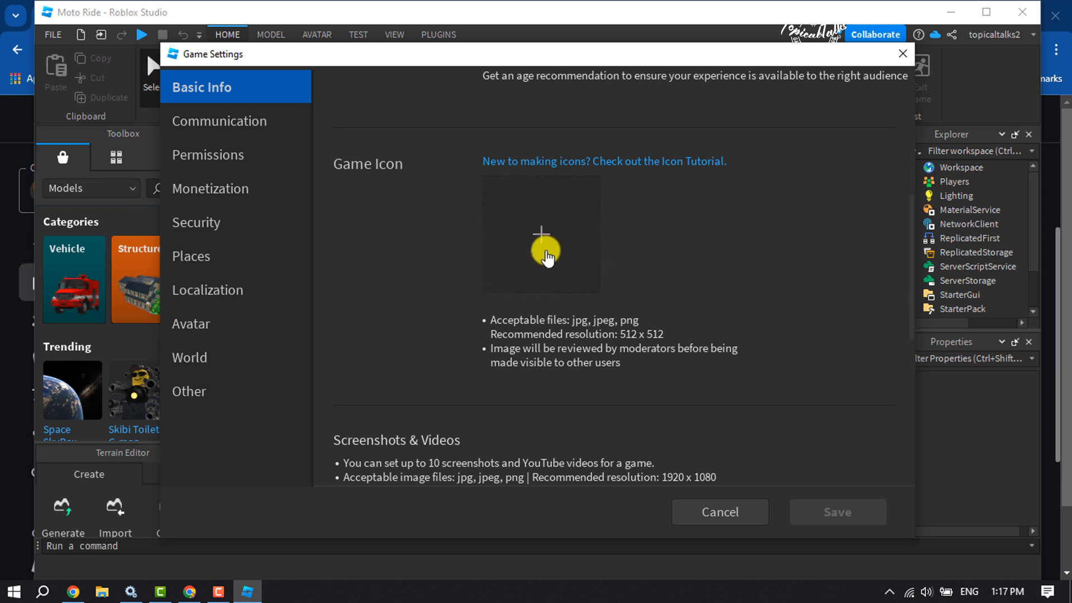
{"action": "mouse_move", "coordinate": [560, 250]}
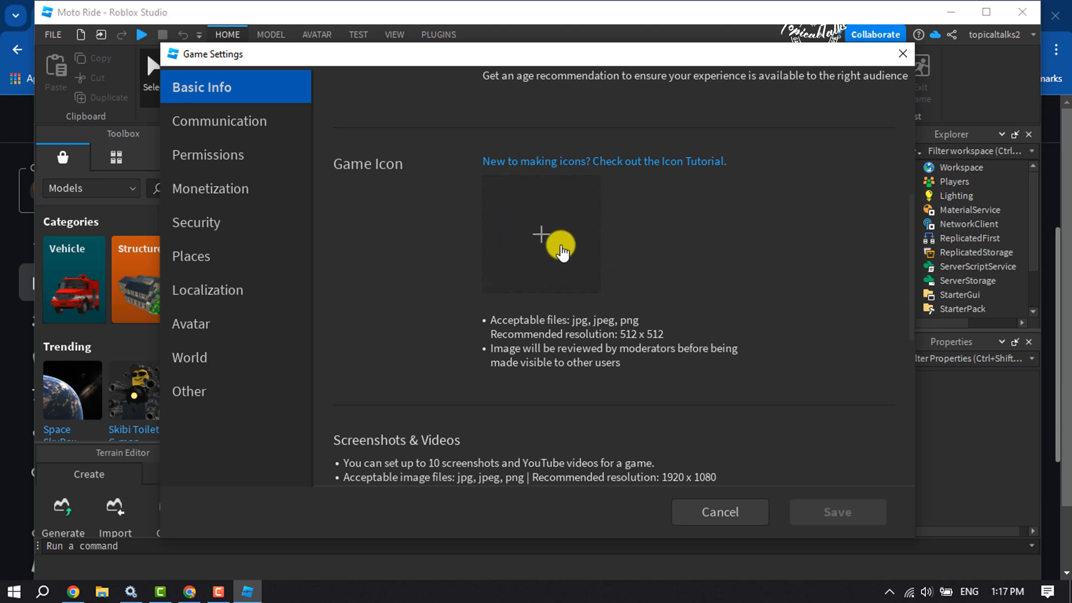
{"action": "mouse_move", "coordinate": [566, 335]}
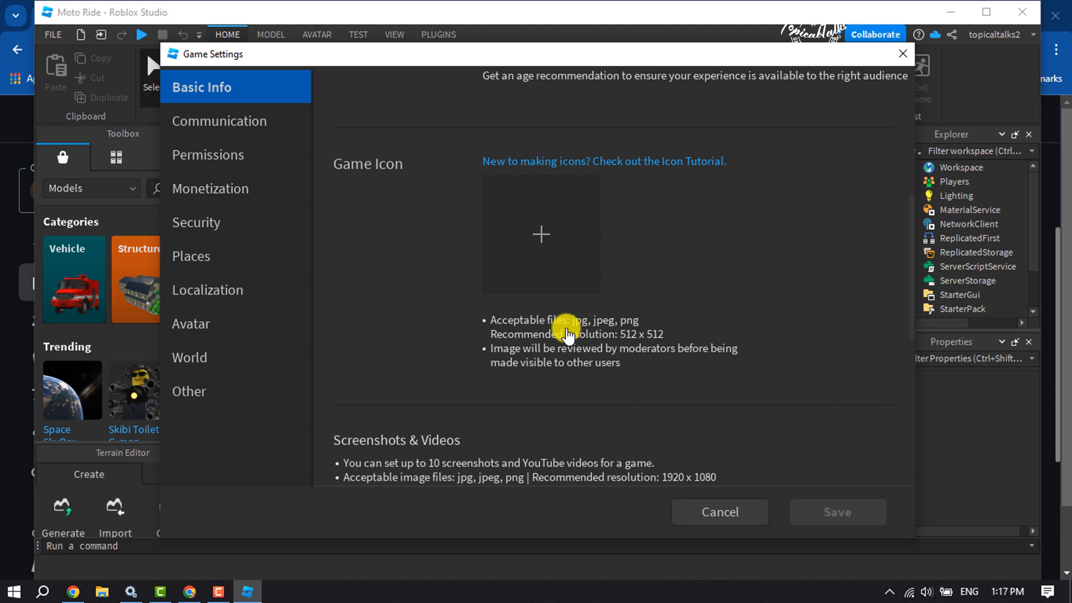
{"action": "mouse_move", "coordinate": [579, 316]}
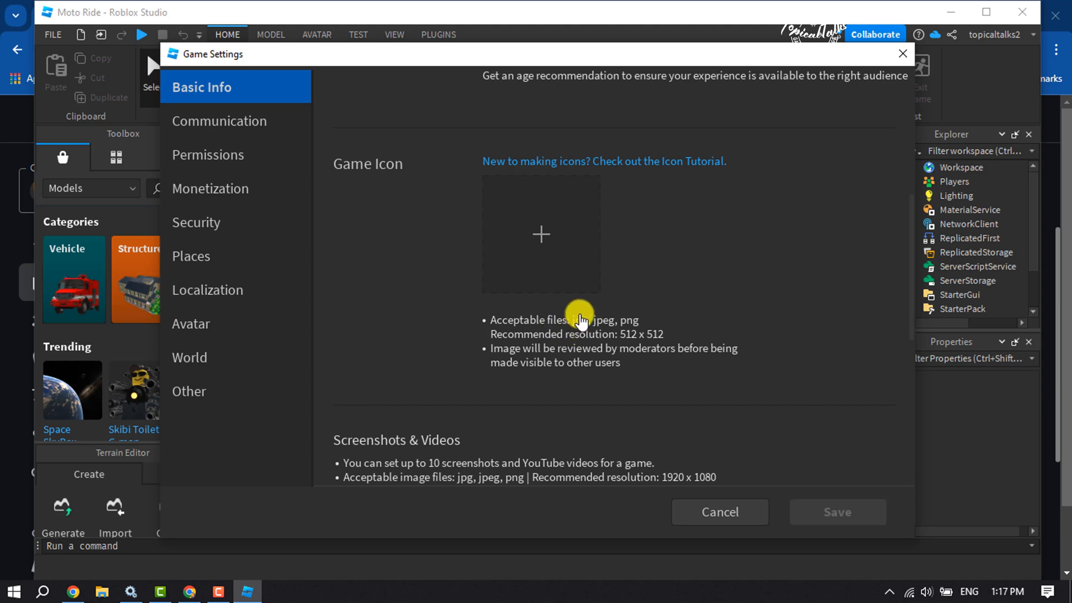
{"action": "mouse_move", "coordinate": [587, 344]}
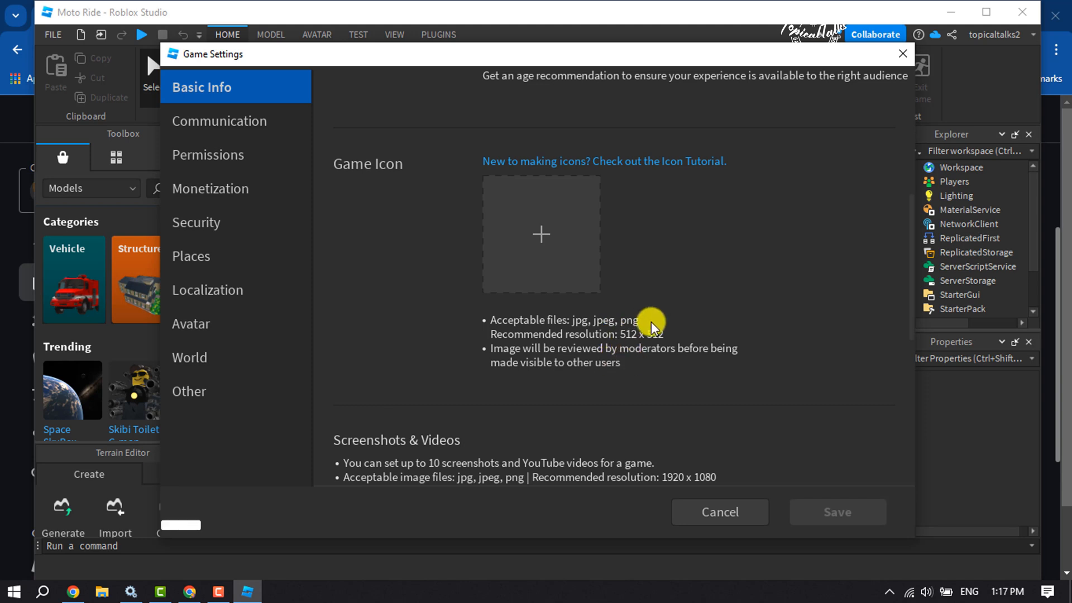
{"action": "mouse_move", "coordinate": [499, 352]}
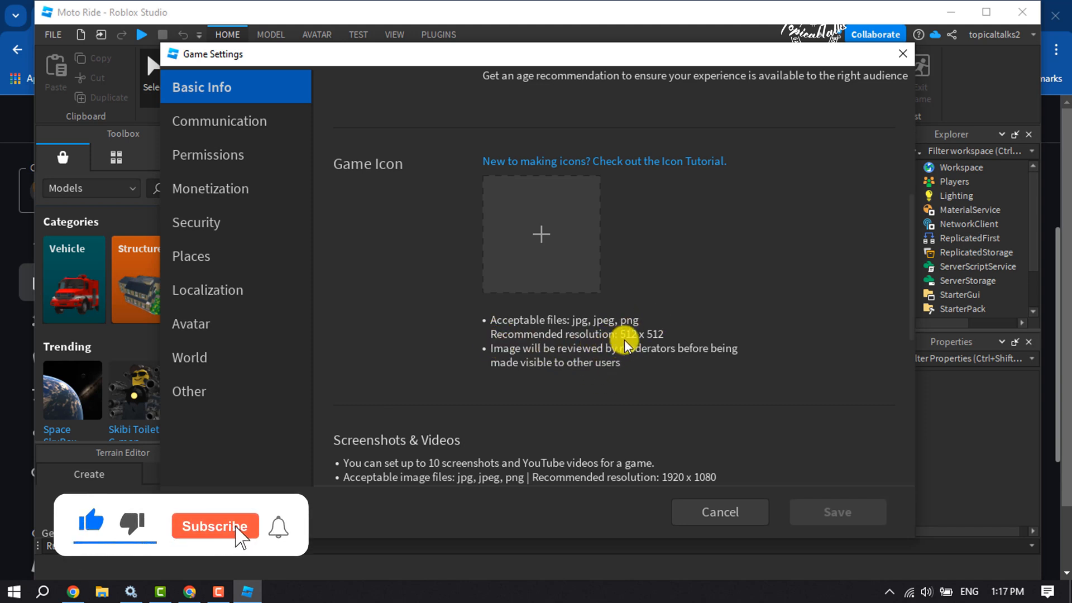
{"action": "left_click", "coordinate": [214, 526]}
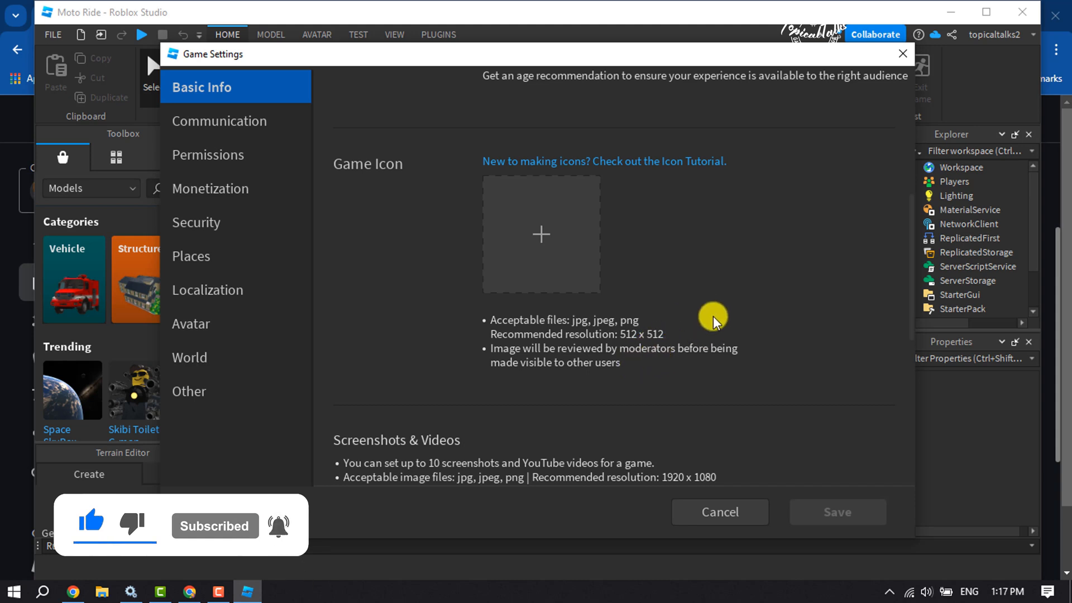
{"action": "mouse_move", "coordinate": [545, 243]}
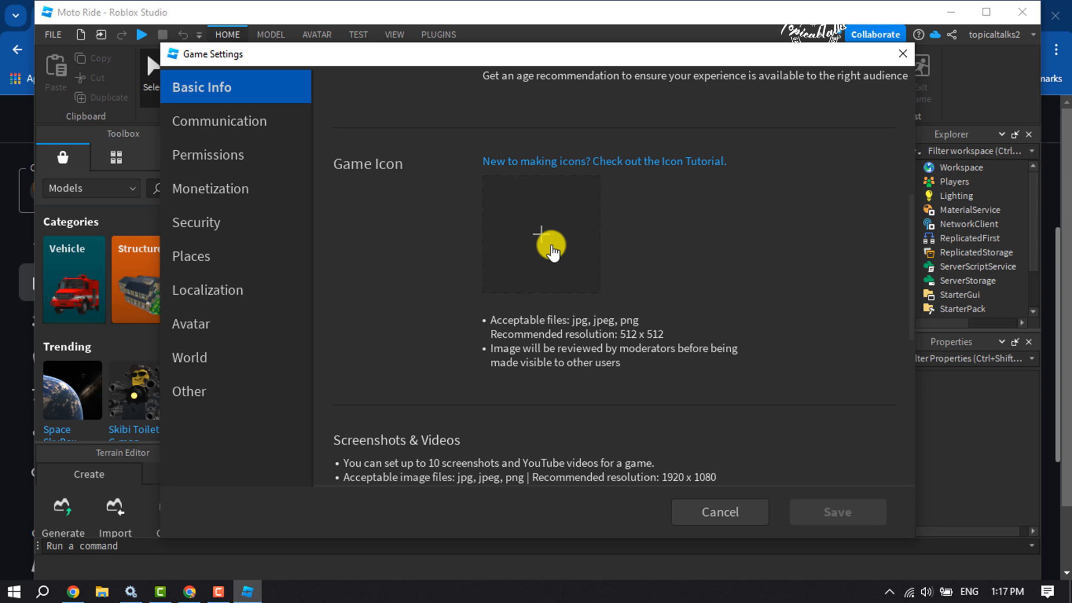
{"action": "mouse_move", "coordinate": [661, 283]}
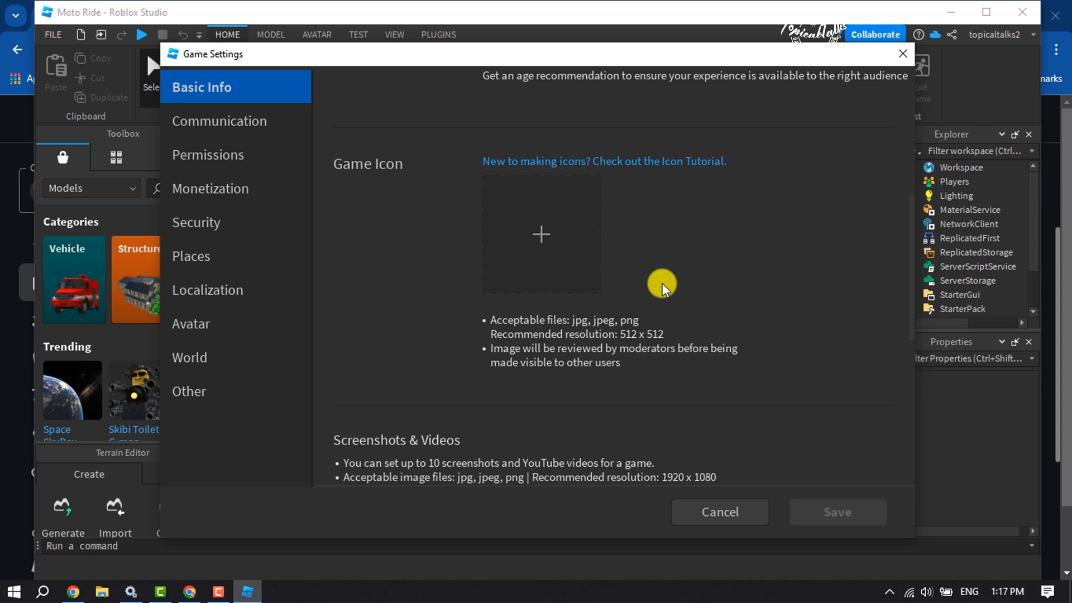
{"action": "scroll", "scroll_direction": "up", "scroll_amount": 3}
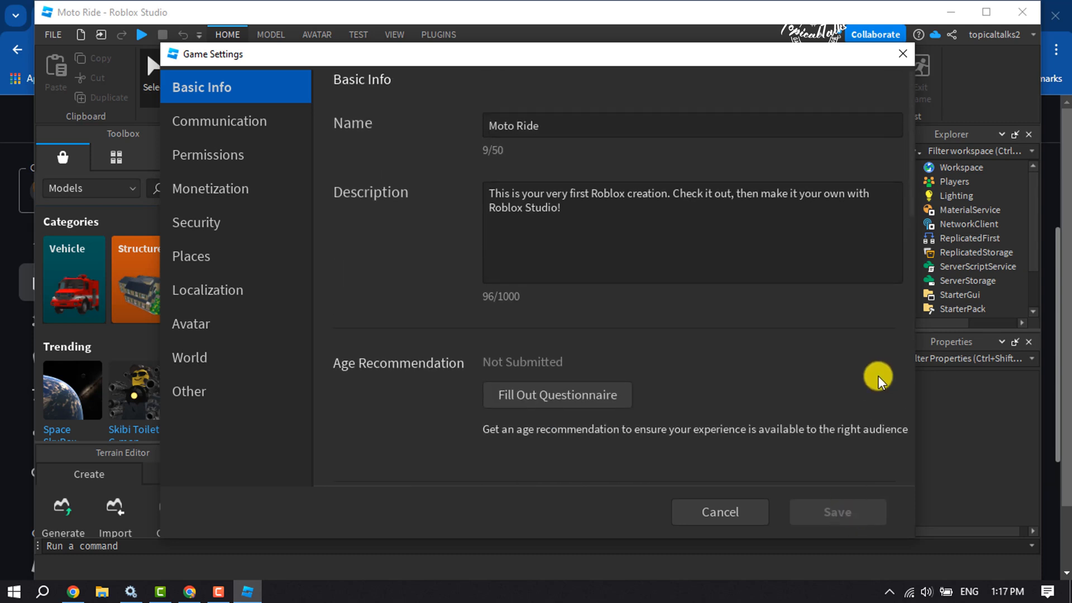
{"action": "scroll", "scroll_direction": "down", "scroll_amount": 3}
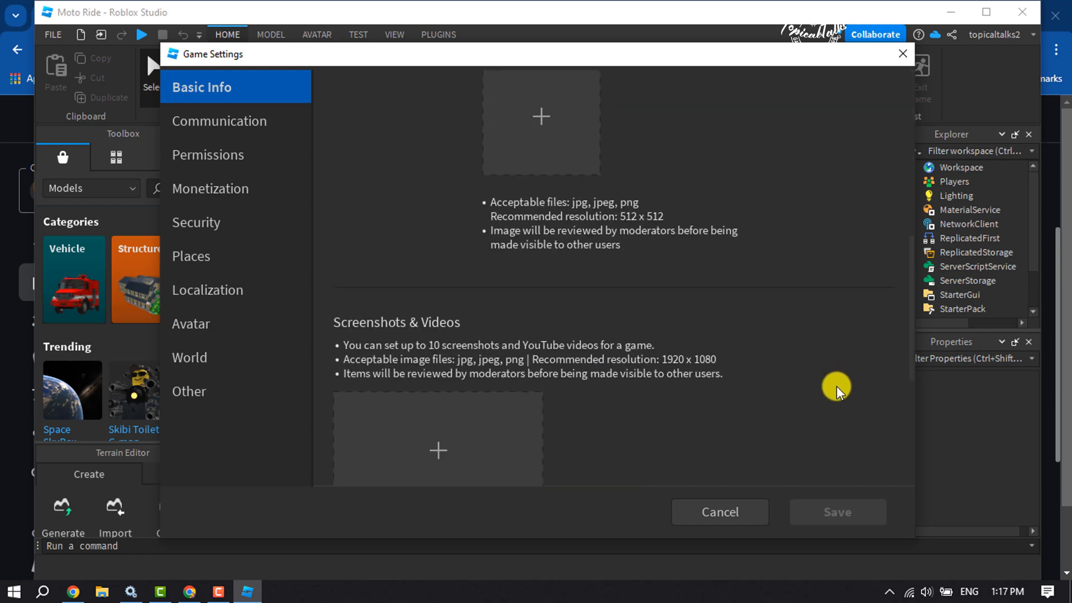
{"action": "scroll", "scroll_direction": "up", "scroll_amount": 3}
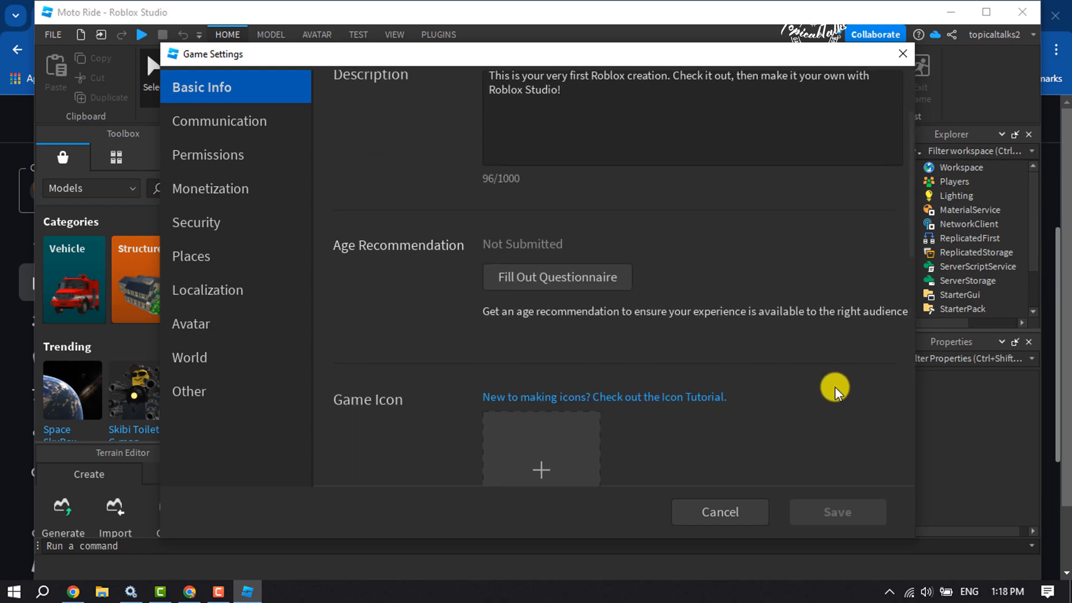
{"action": "mouse_move", "coordinate": [813, 421]}
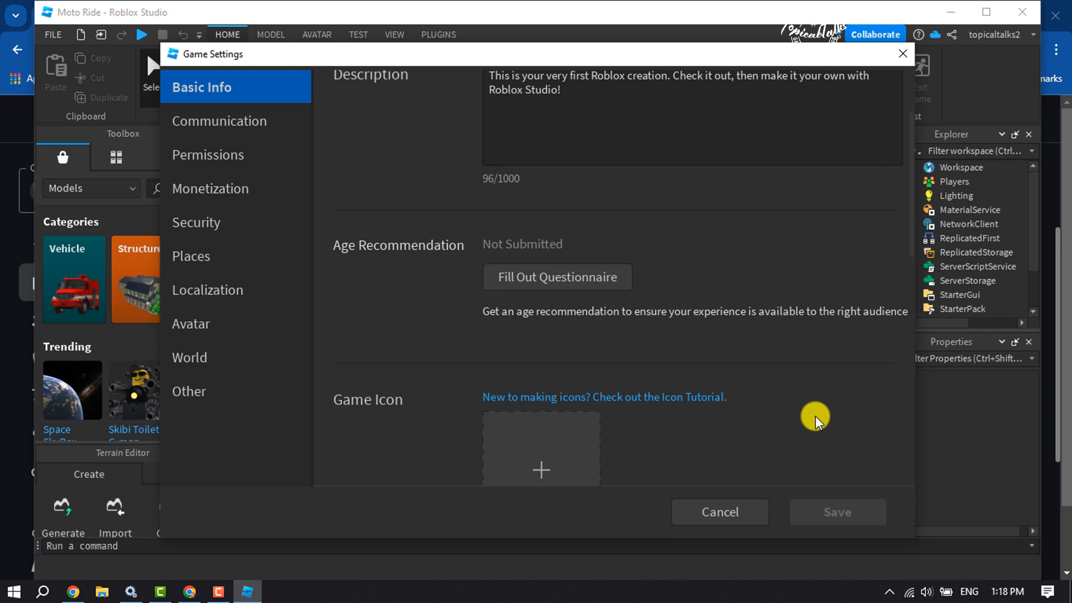